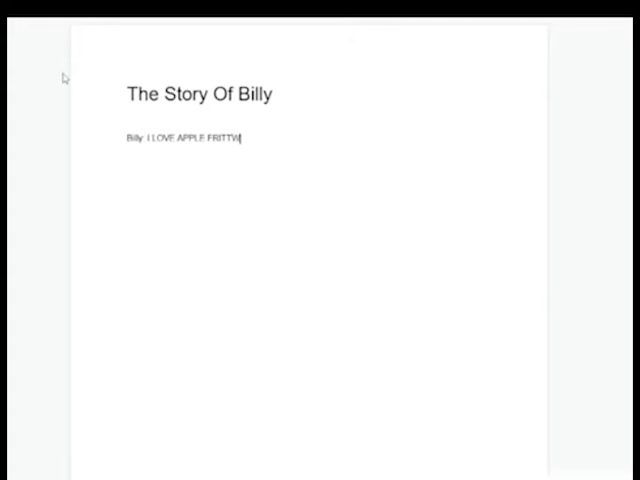
- Type the dialogue lines 'Tom: Apple fritters SUCK' and Billy's reply 'NO YOU' on new lines
key(Enter)
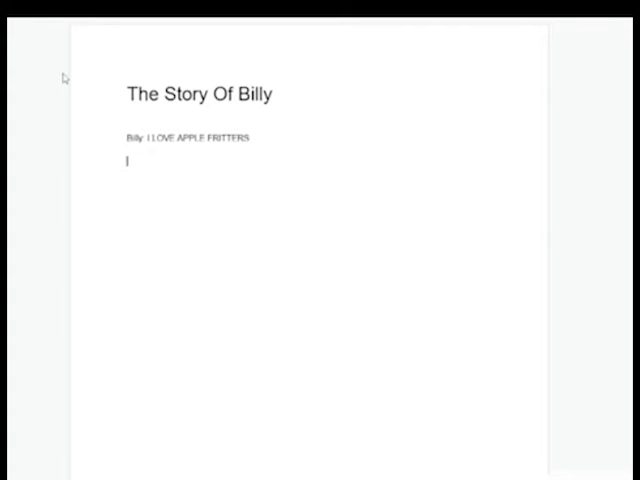
text(Tom)
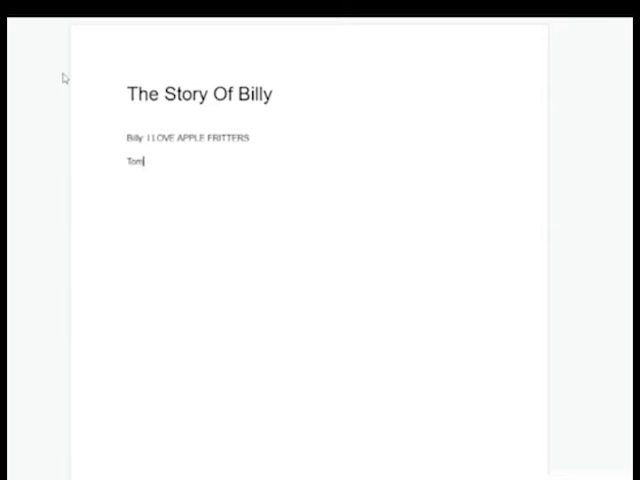
text(Apple fri)
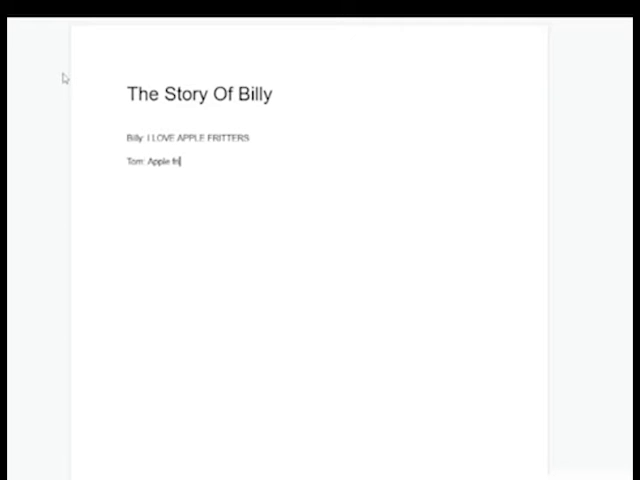
text(tters SUCK)
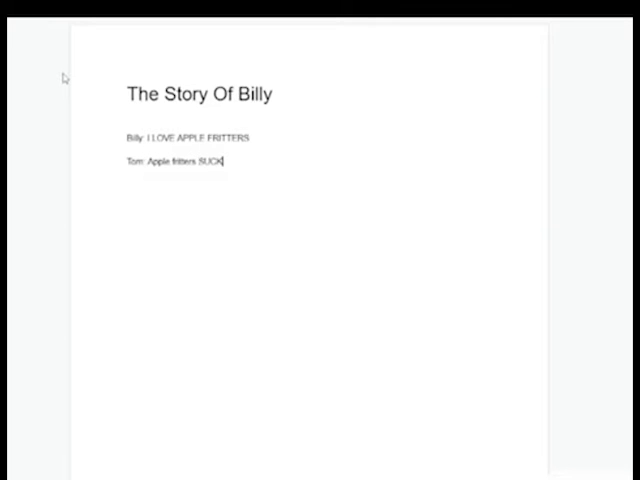
text(Billy: You suck)
text(Tom)
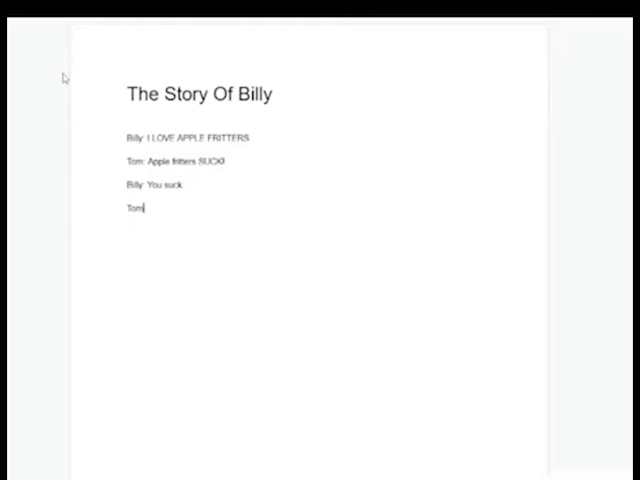
text(:)
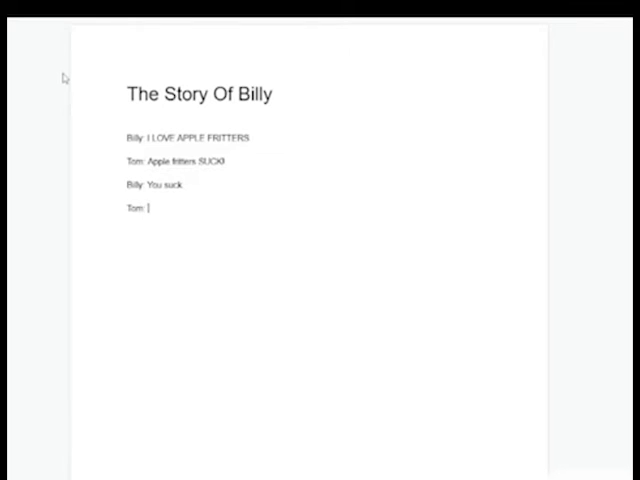
text(NO YOU SUCK)
text(Bi)
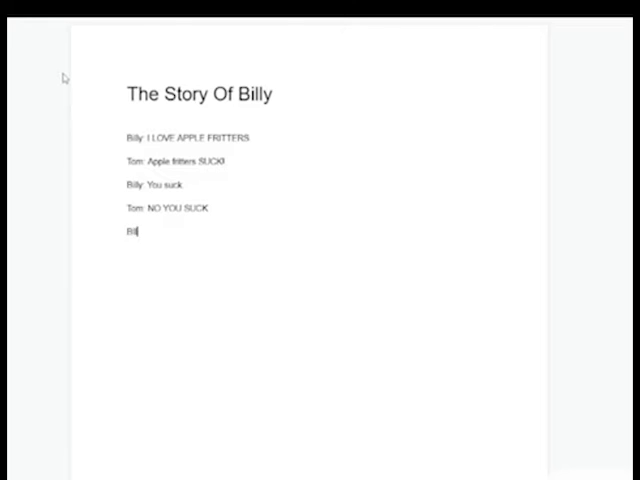
text(ly:)
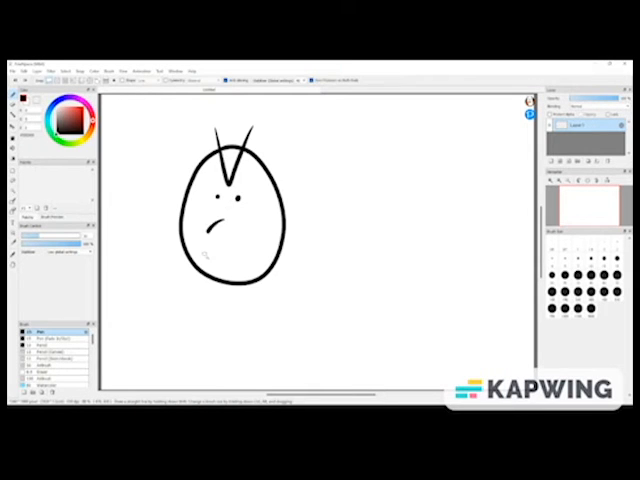
- Drag a wide oval over the egg character's frown to form an open shouting mouth
drag(215, 235, 245, 270)
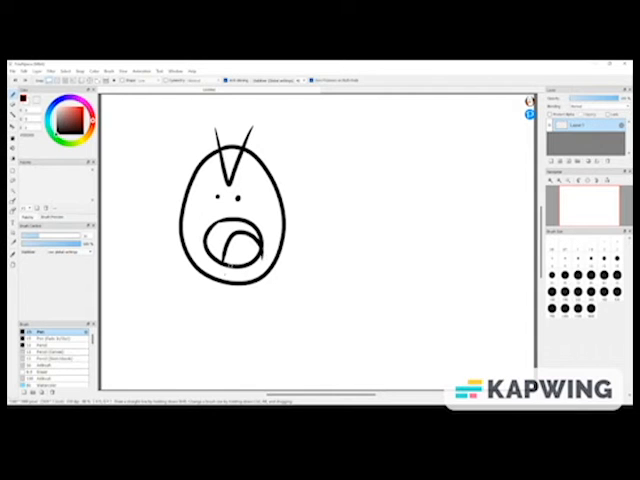